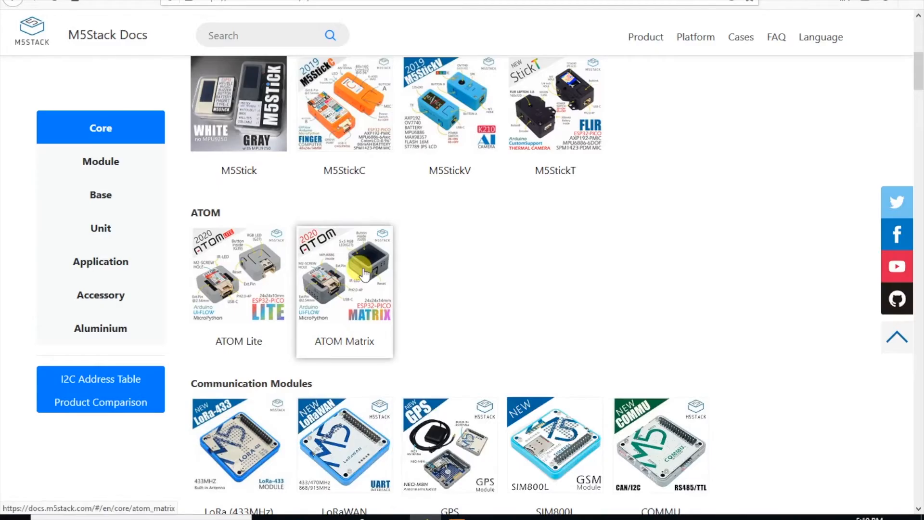
# Open the ATOM Matrix product page in M5Stack Docs and start scrolling down it
pyautogui.click(344, 273)
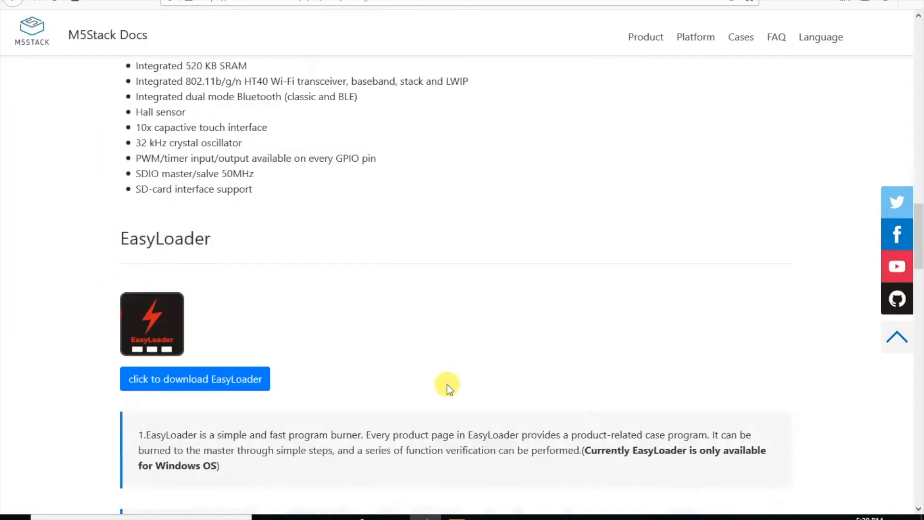
pyautogui.scroll(-3)
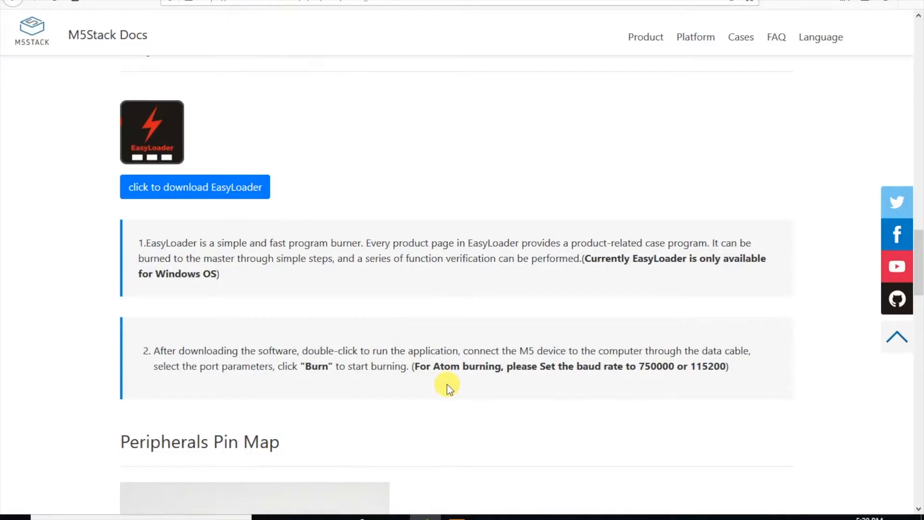
pyautogui.scroll(-3)
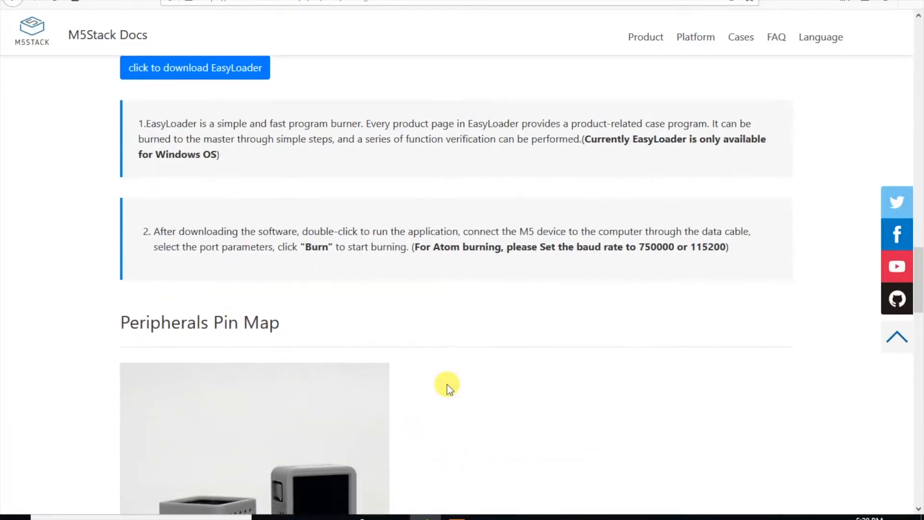
pyautogui.scroll(-3)
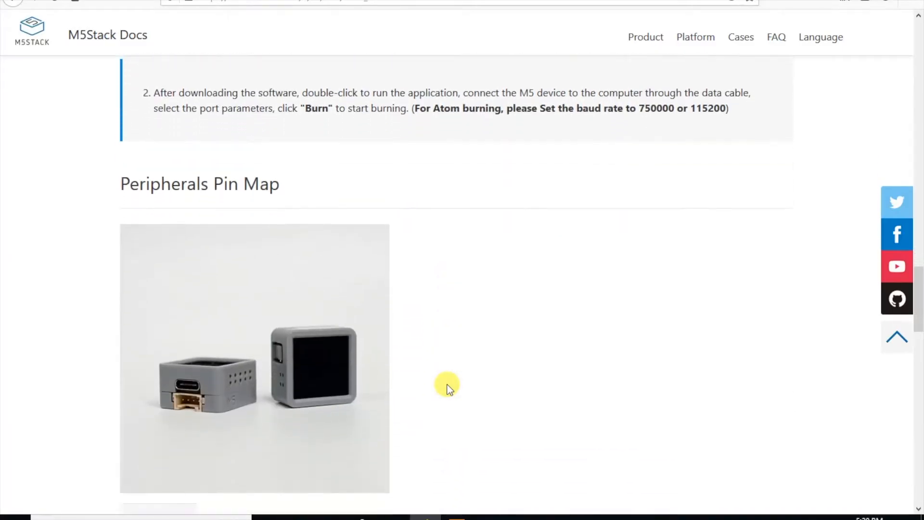
pyautogui.scroll(-3)
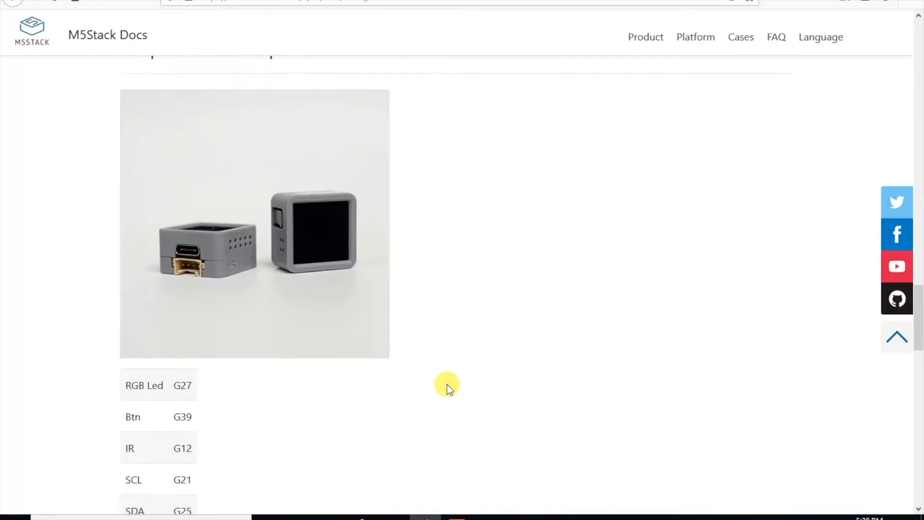
pyautogui.scroll(-3)
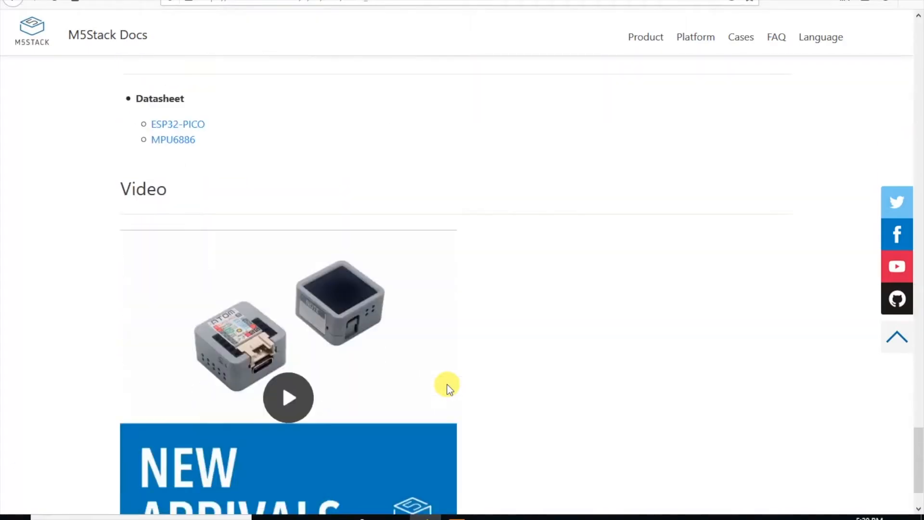
# Scroll further through the page to the Example section's Arduino IDE code link
pyautogui.scroll(3)
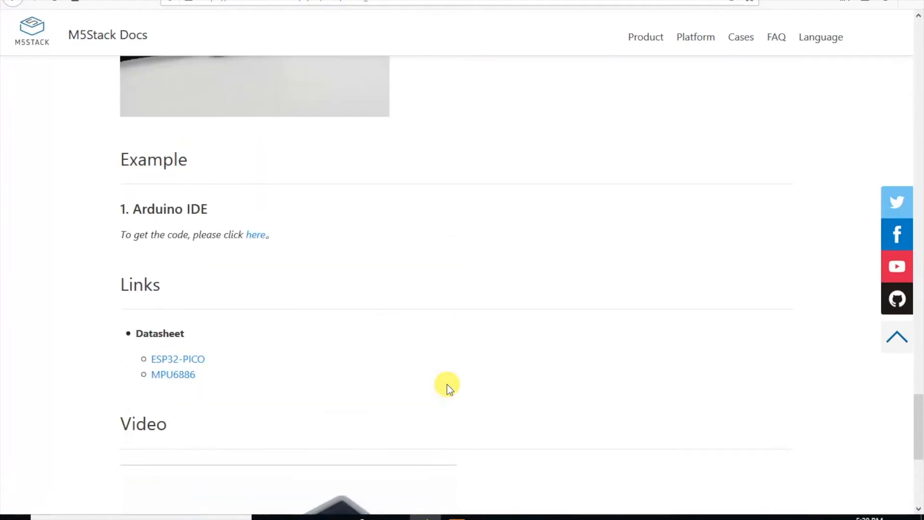
pyautogui.scroll(-3)
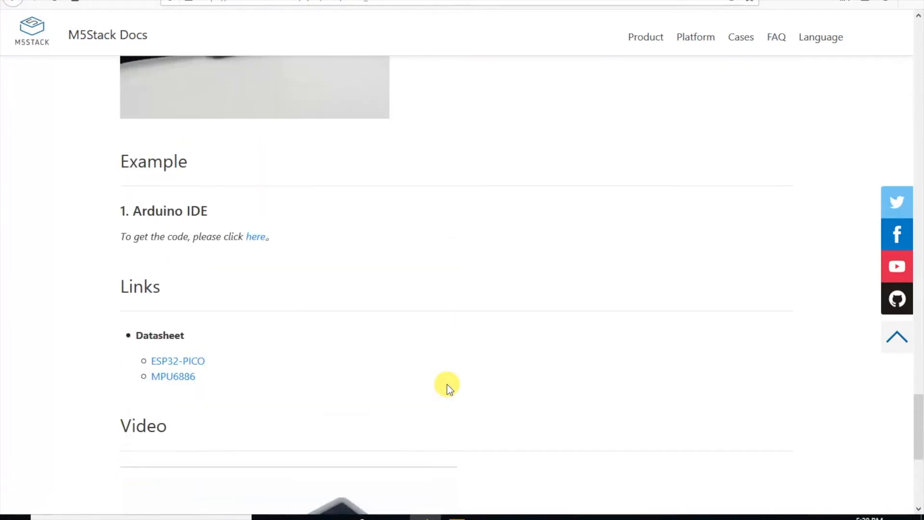
pyautogui.scroll(-3)
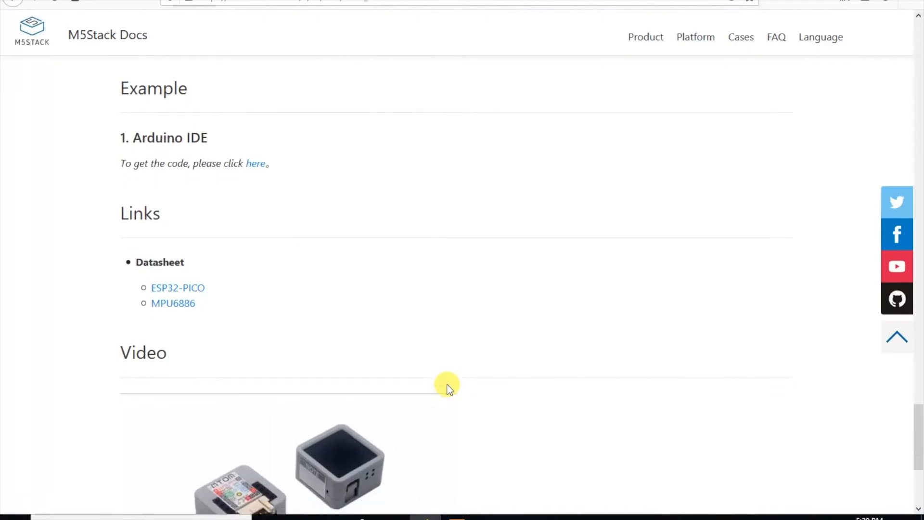
pyautogui.scroll(-3)
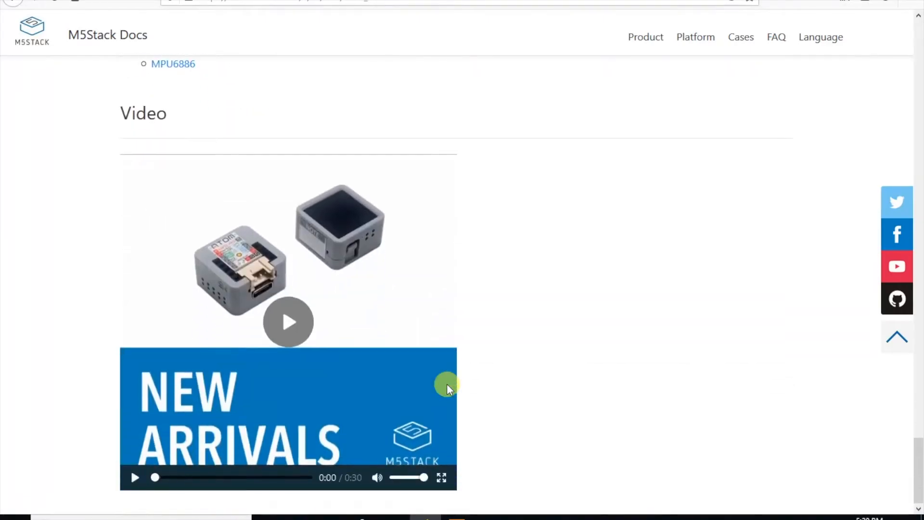
pyautogui.scroll(-3)
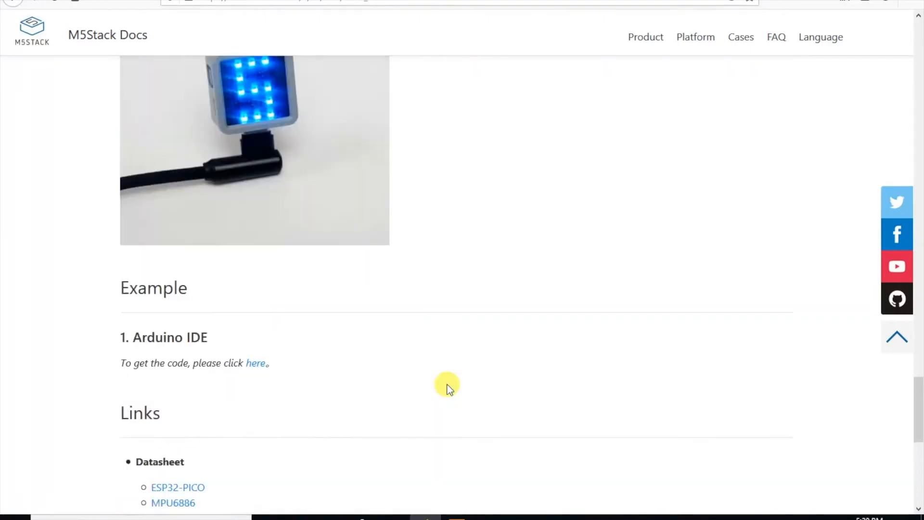
pyautogui.scroll(3)
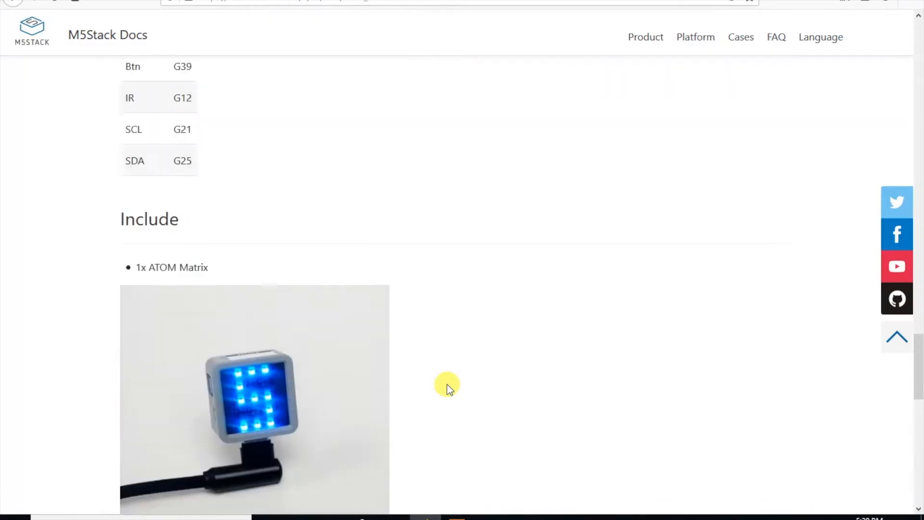
pyautogui.scroll(3)
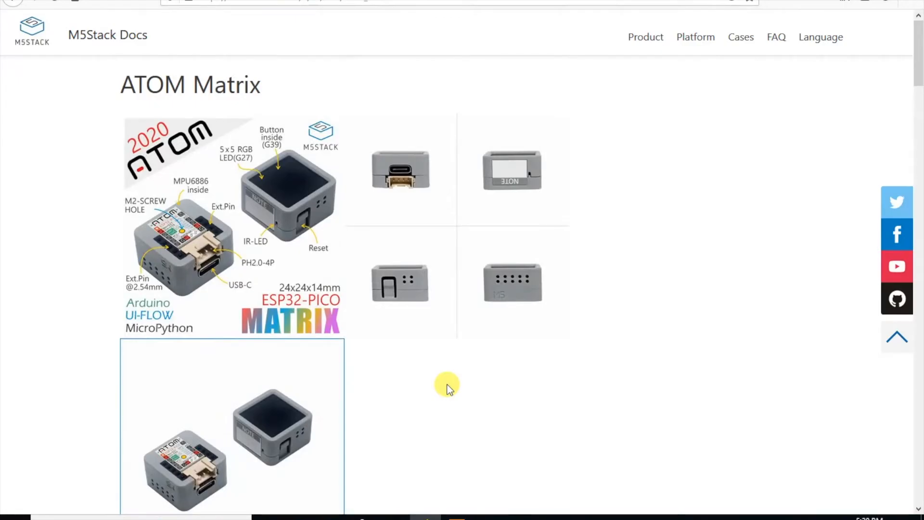
pyautogui.scroll(-3)
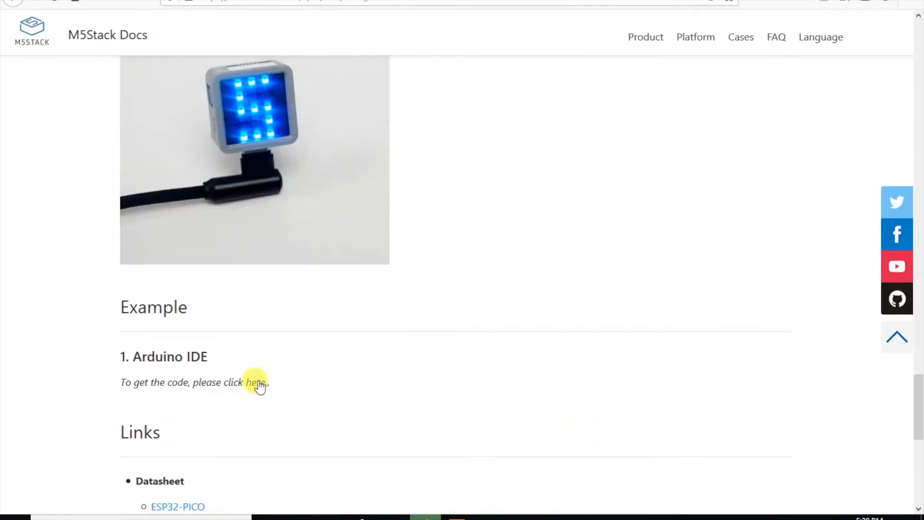
# Open the m5stack/M5Atom GitHub repository and download it as a ZIP
pyautogui.click(255, 382)
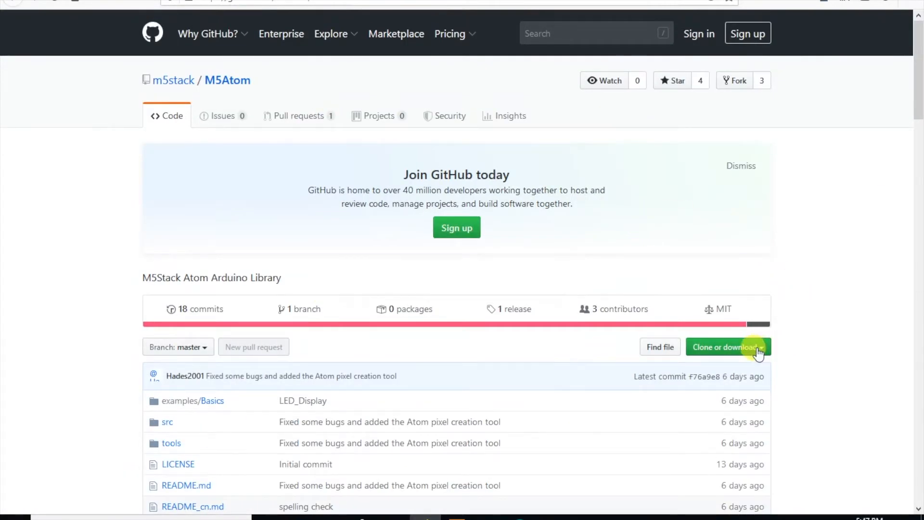
pyautogui.click(727, 347)
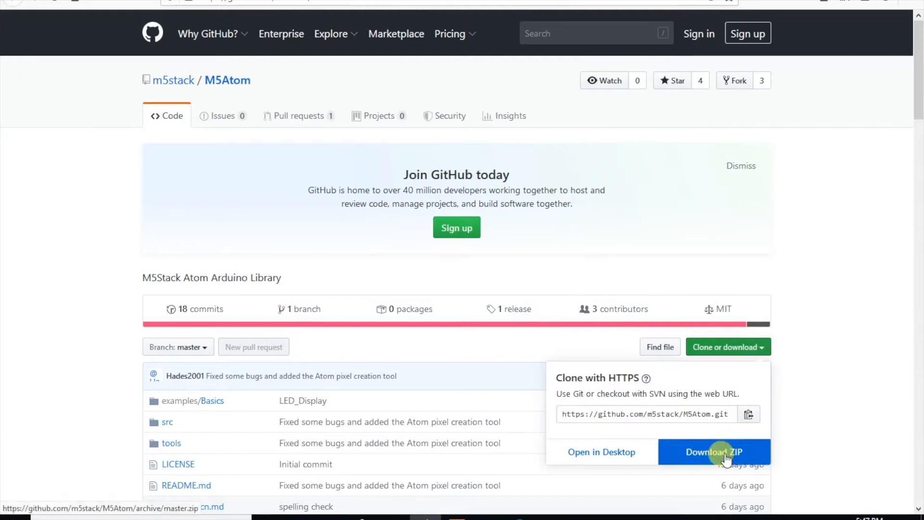
pyautogui.click(714, 451)
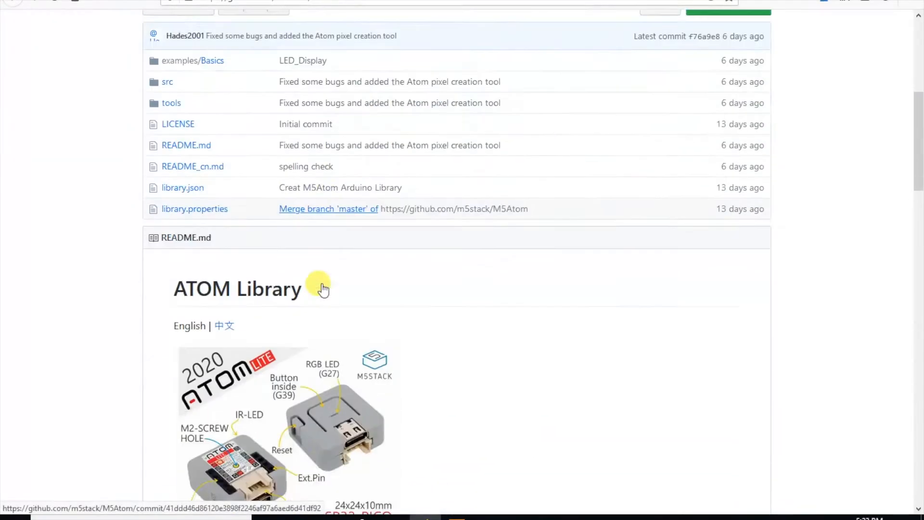
# Download AtomPixTool.exe from the README's Atom pixel tool section and save it
pyautogui.scroll(-3)
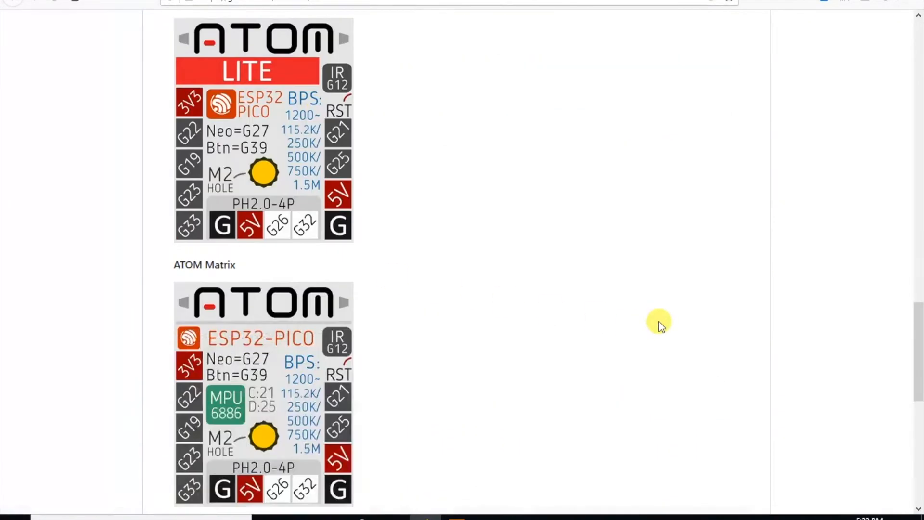
pyautogui.scroll(-3)
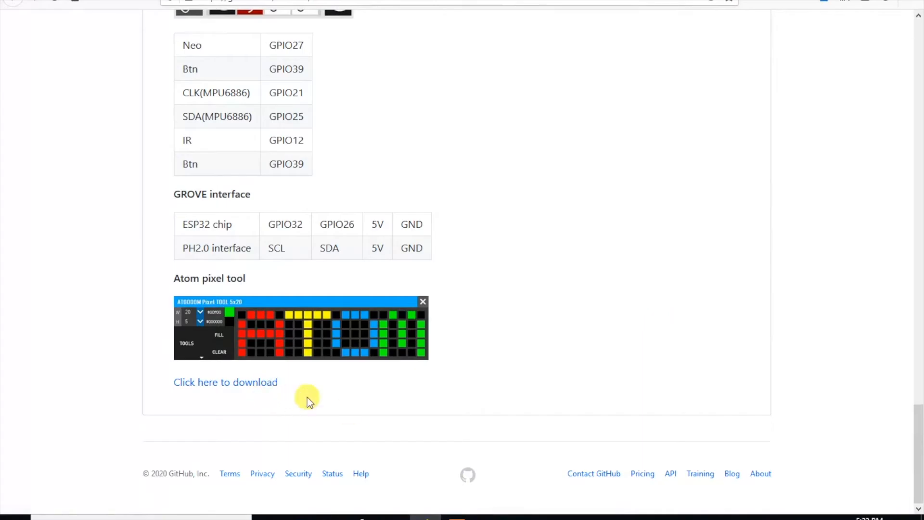
pyautogui.scroll(3)
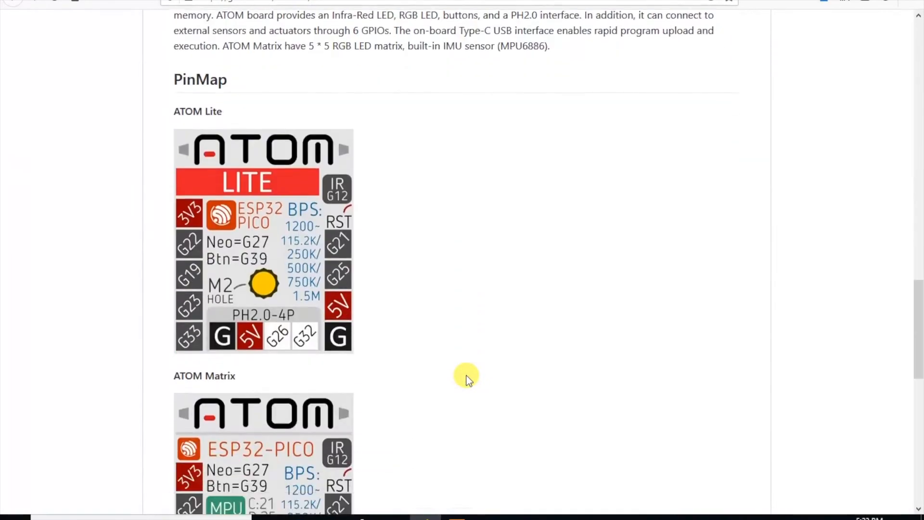
pyautogui.scroll(-3)
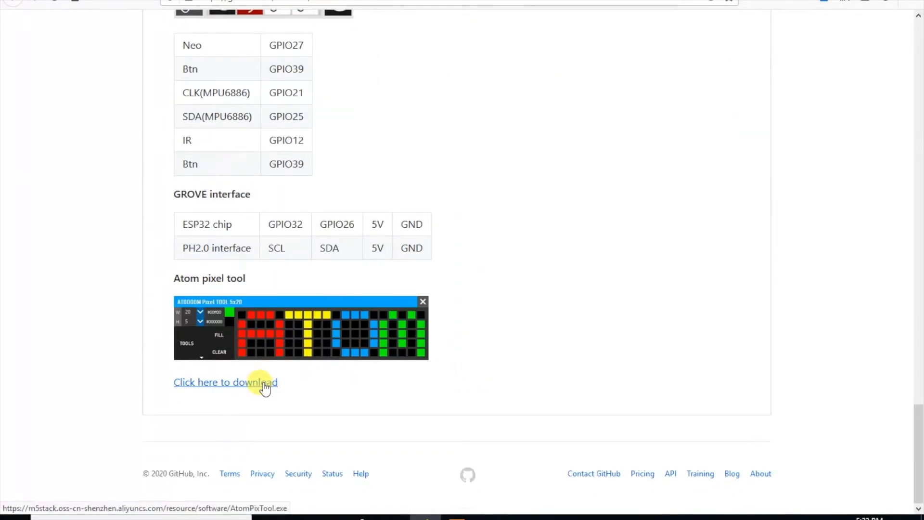
pyautogui.click(225, 381)
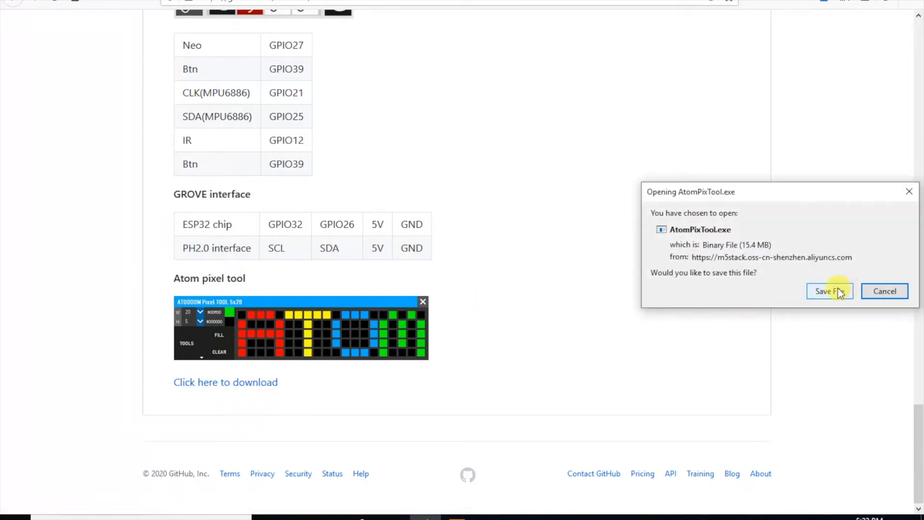
pyautogui.click(829, 291)
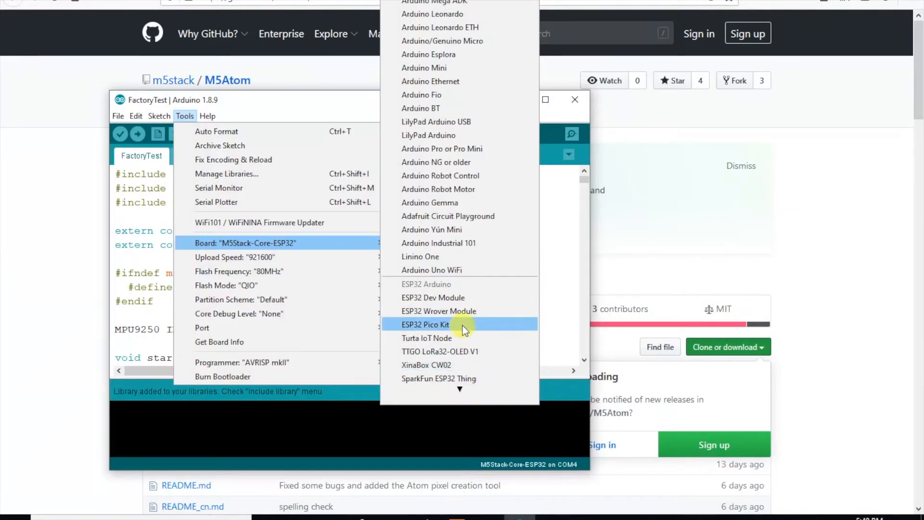
# Set the FactoryTest sketch's target board to ESP32 Pico Kit
pyautogui.click(426, 324)
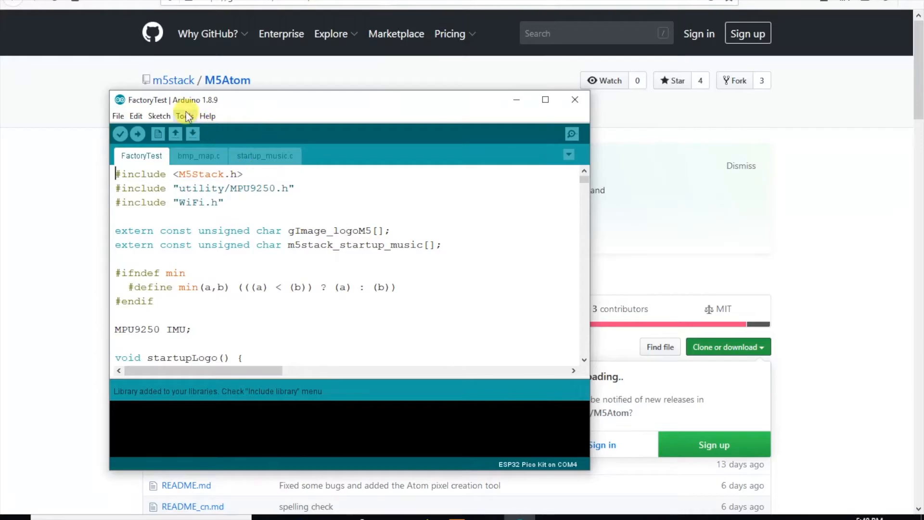
pyautogui.click(185, 116)
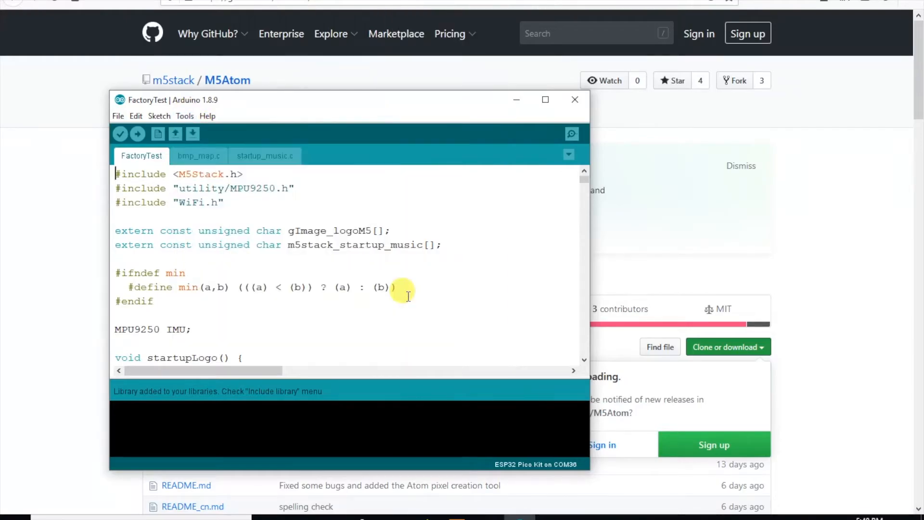
# Open the M5Atom Basics LEDSet example and scroll through its code
pyautogui.click(184, 116)
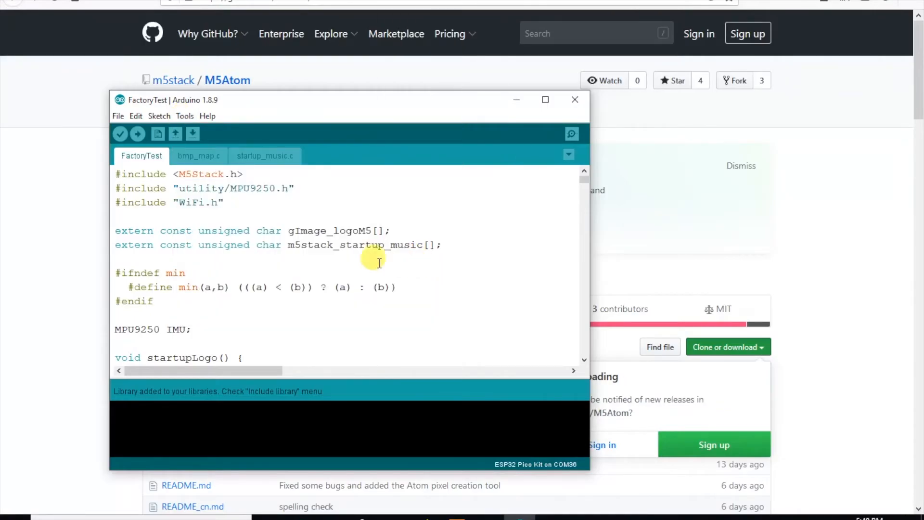
pyautogui.click(118, 116)
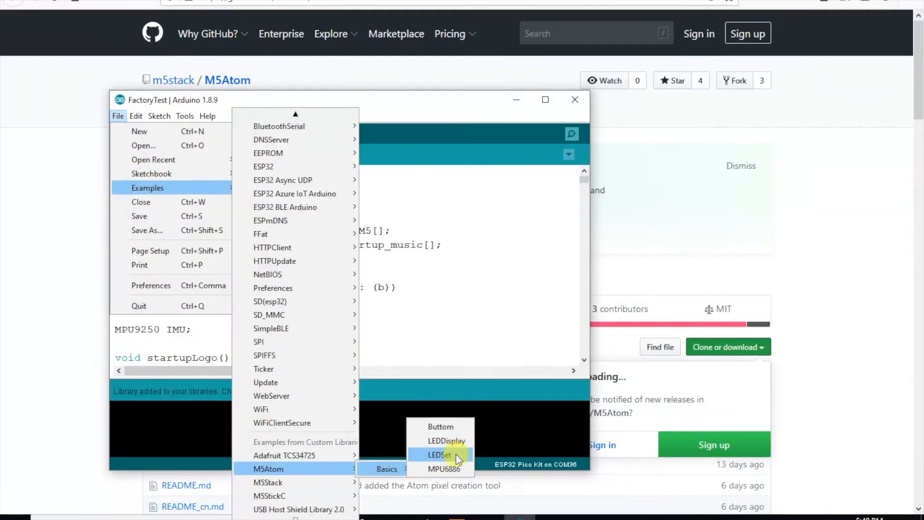
pyautogui.click(436, 454)
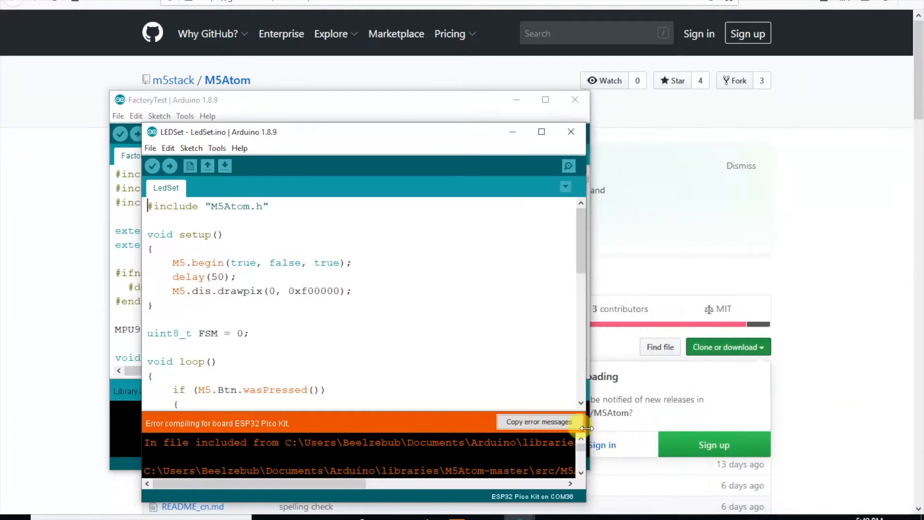
pyautogui.scroll(-3)
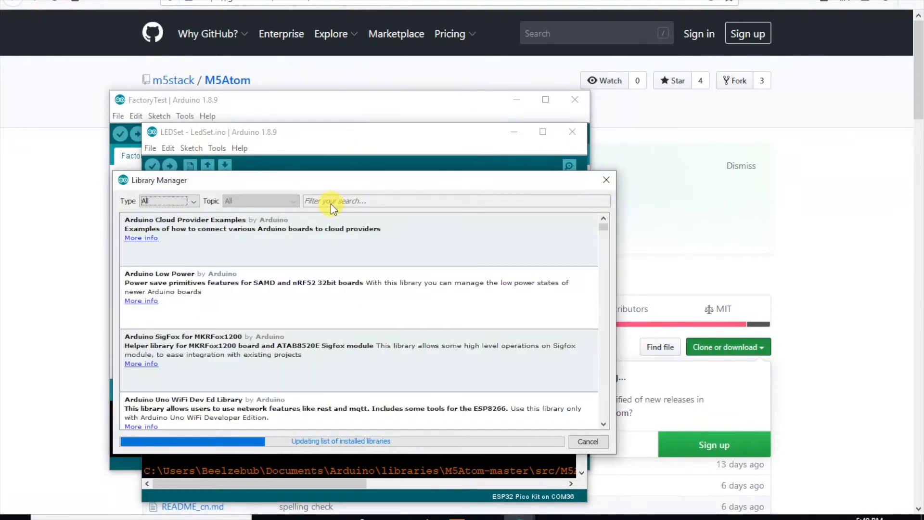
# Search the Library Manager for FastLED, then close it
pyautogui.write('fastled')
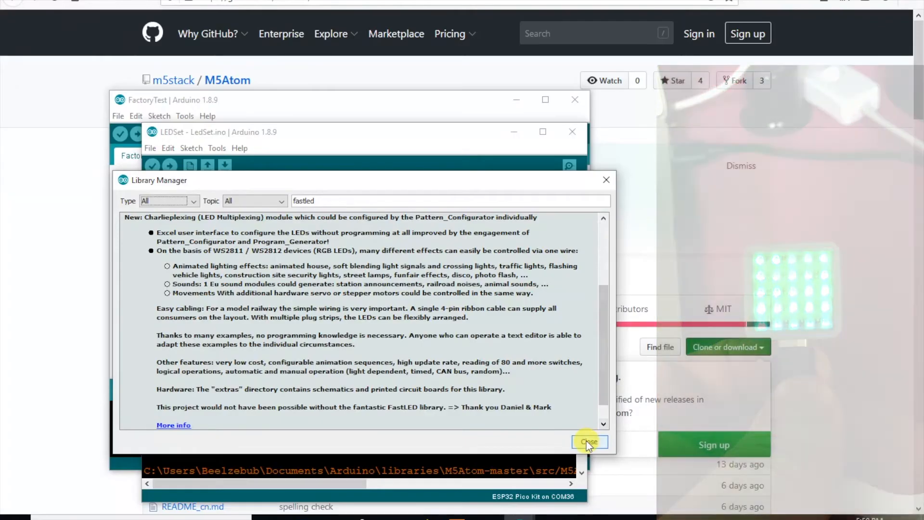
pyautogui.click(588, 443)
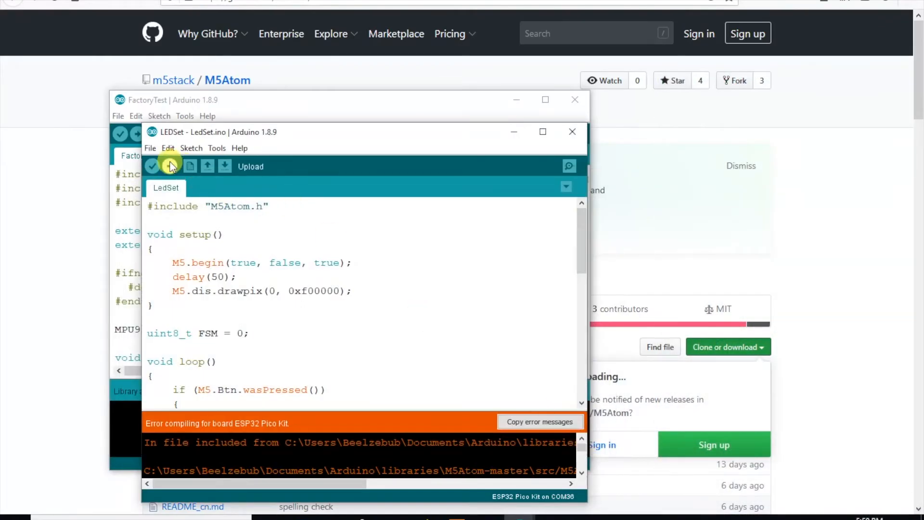
# Upload LEDSet and add M5.dis.drawpix(3, 0xf00000); to draw another red pixel
pyautogui.click(170, 166)
pyautogui.write('1')
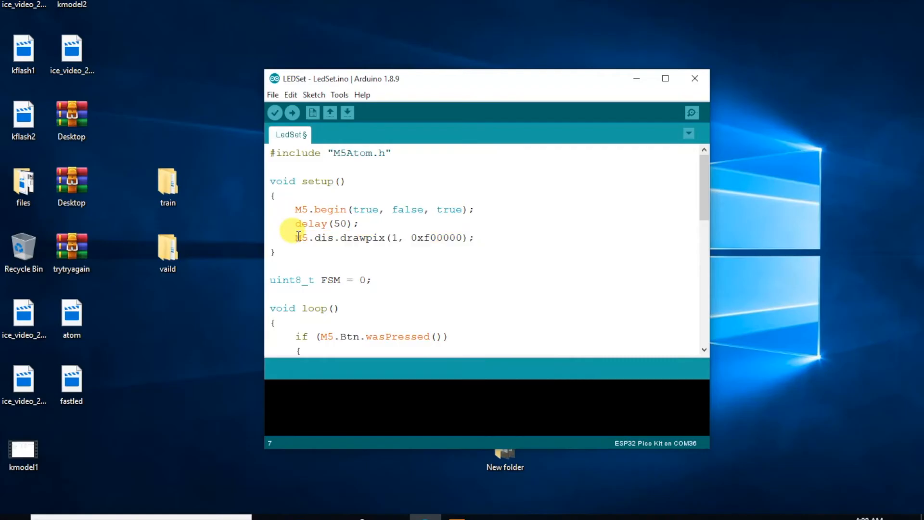
pyautogui.write('M5.dis.drawpix(3, 0xf00000);')
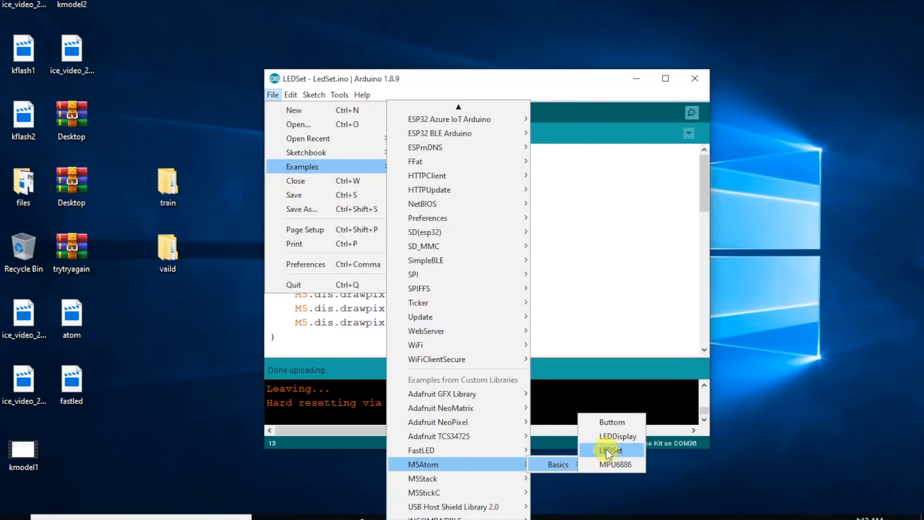
# Open LEDDisplay's image data tab, then paint a 5x5 image and save it as C
pyautogui.click(617, 436)
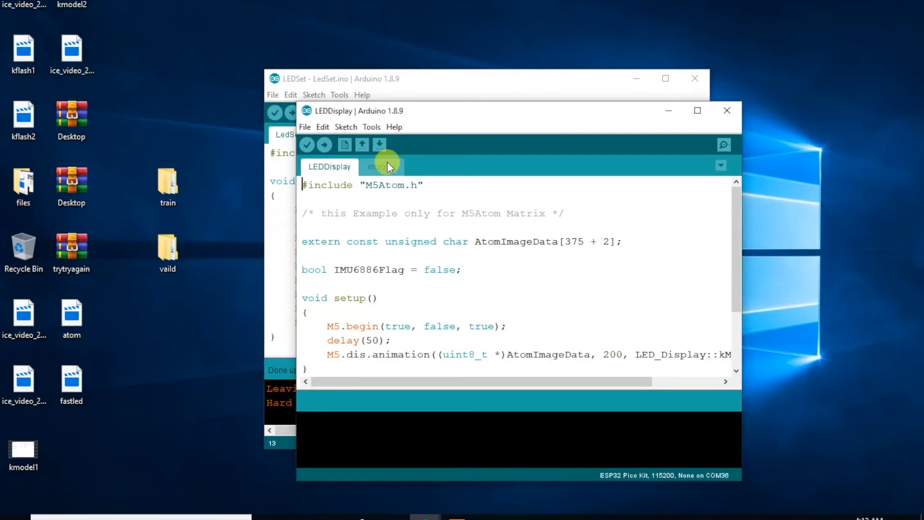
pyautogui.click(380, 166)
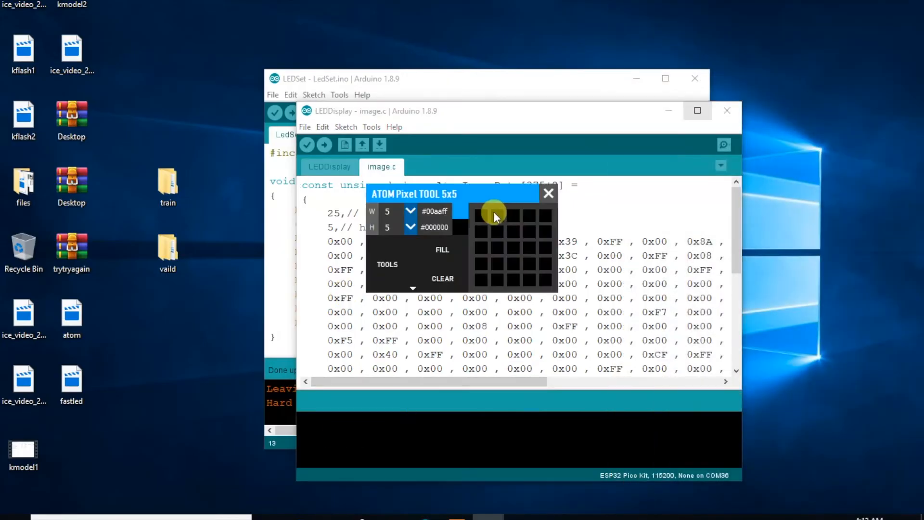
pyautogui.click(496, 216)
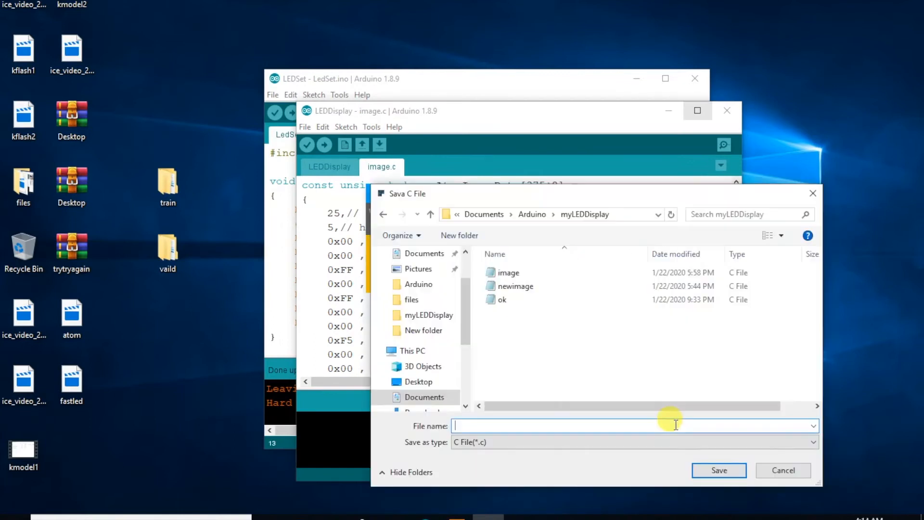
pyautogui.write('A')
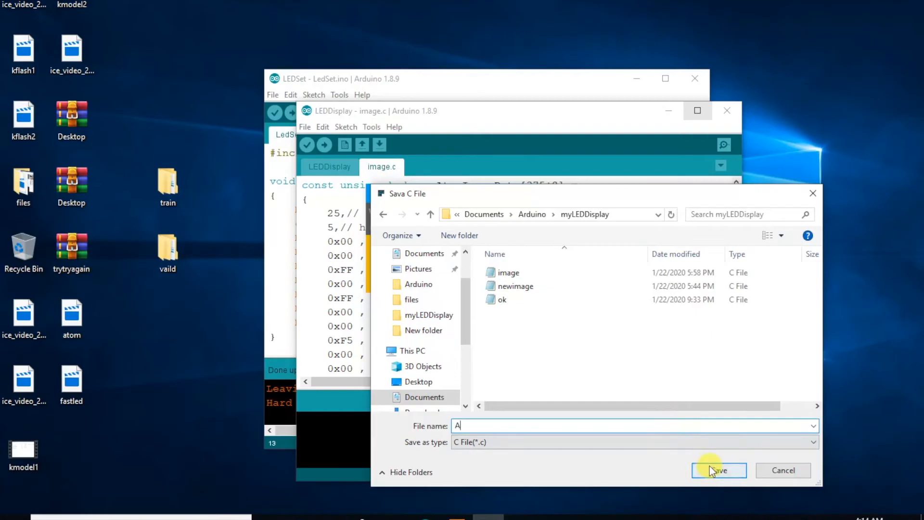
pyautogui.click(717, 470)
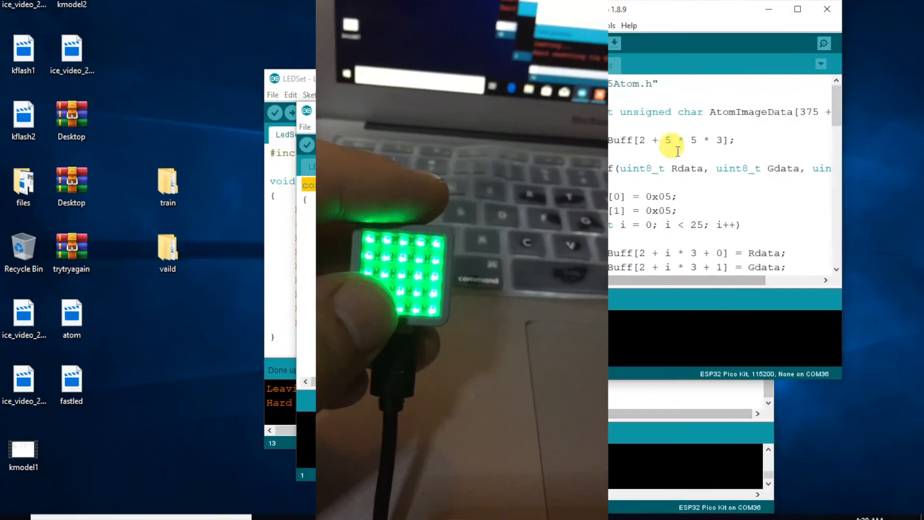
# Upload the sketch, then open FastLED RGBSetDemo with NUM_LEDS 25 and a new data pin
pyautogui.click(614, 44)
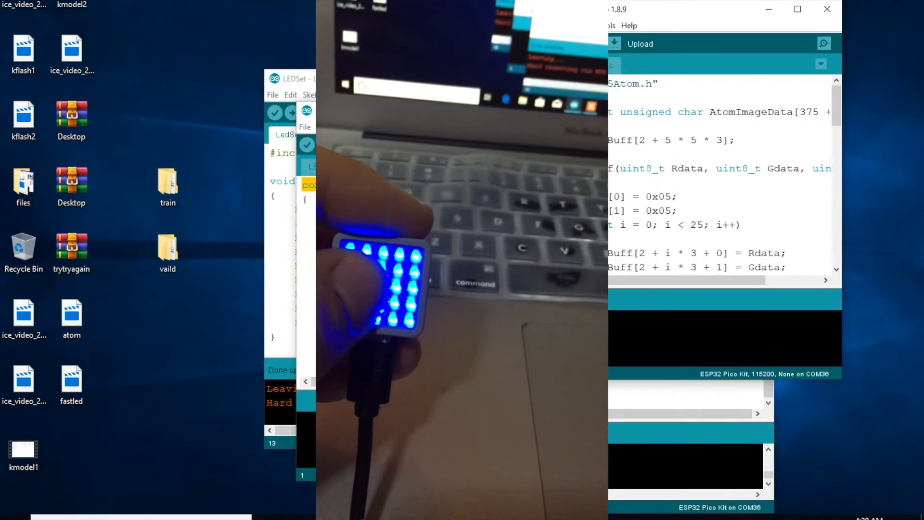
pyautogui.click(124, 91)
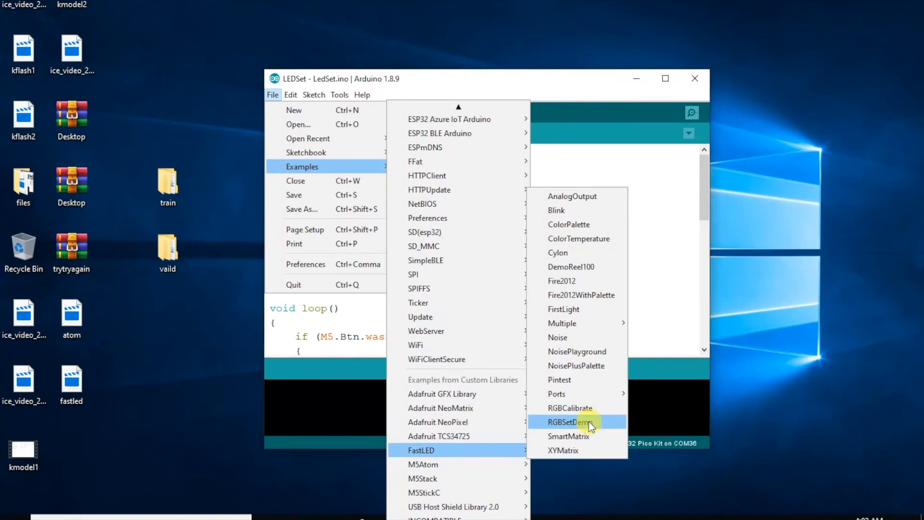
pyautogui.click(569, 422)
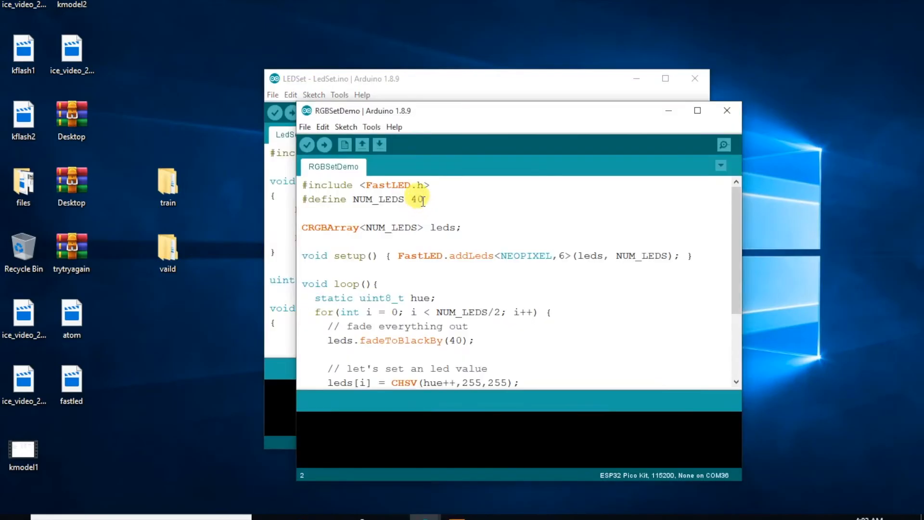
pyautogui.write('25')
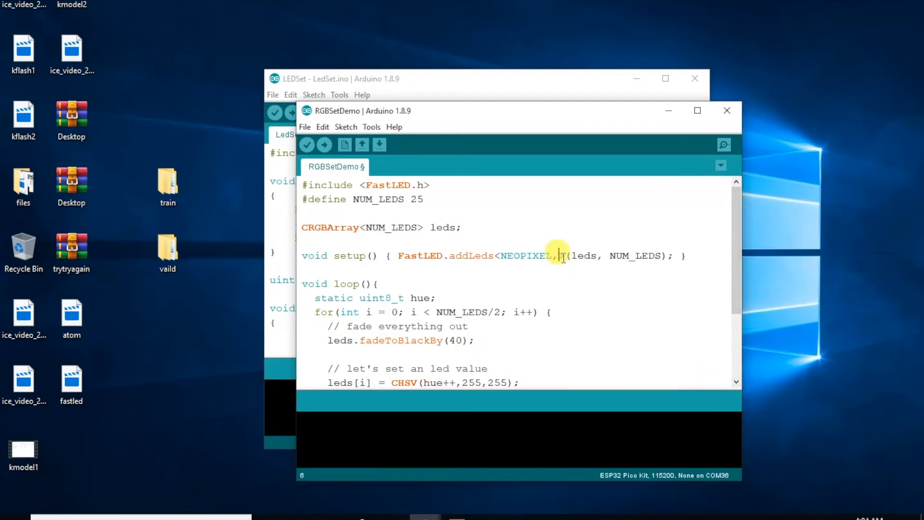
pyautogui.click(324, 144)
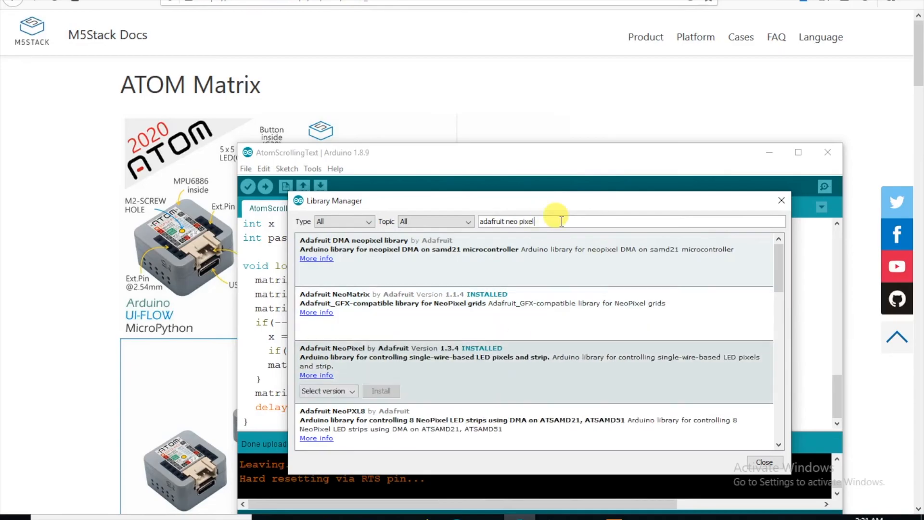
# Search 'adafruit gfx' in Library Manager to confirm it is installed, then close it
pyautogui.write('adafruit gfx')
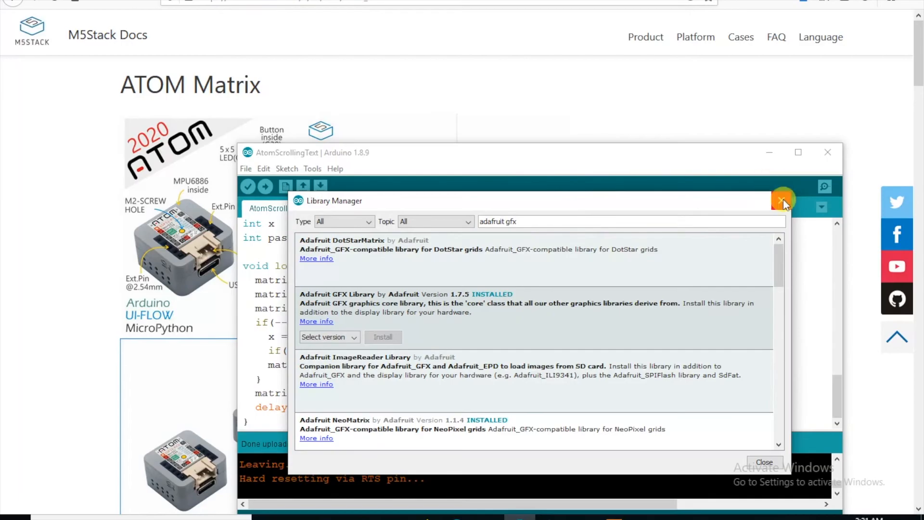
pyautogui.click(783, 199)
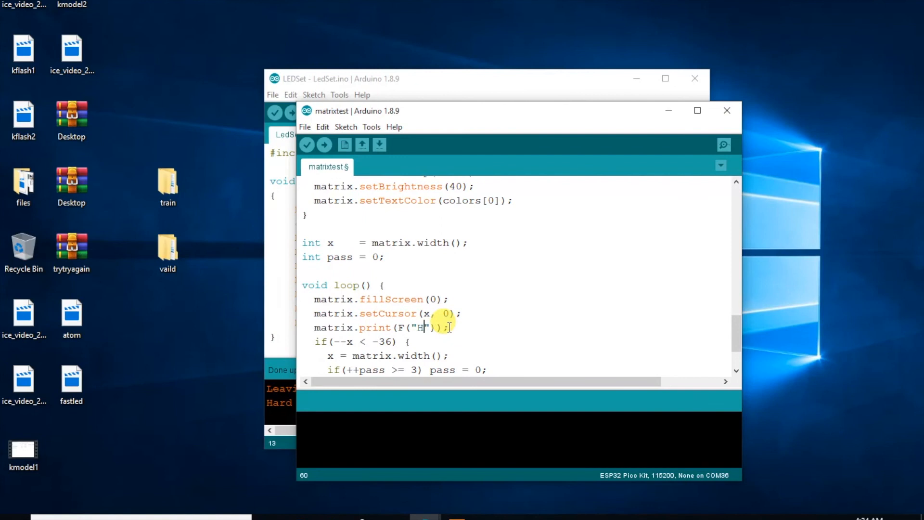
# Change the scrolled text to "HELLO WORLD" with a -76 wrap limit and upload the sketch
pyautogui.write('ELLO')
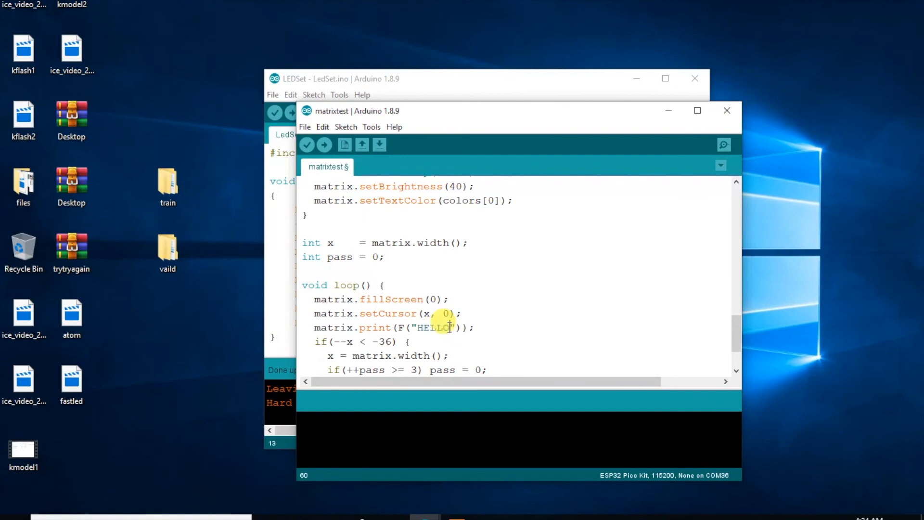
pyautogui.write('WORLD')
pyautogui.click(365, 341)
pyautogui.write('7')
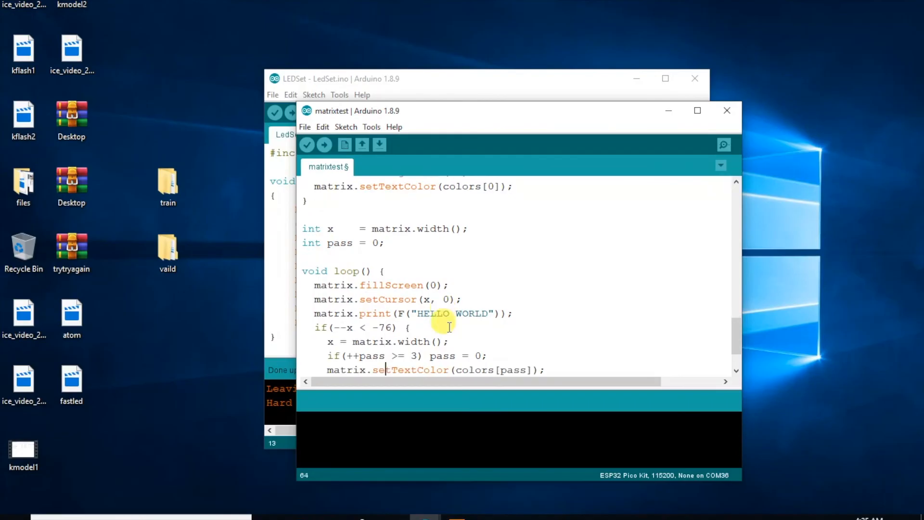
pyautogui.click(324, 144)
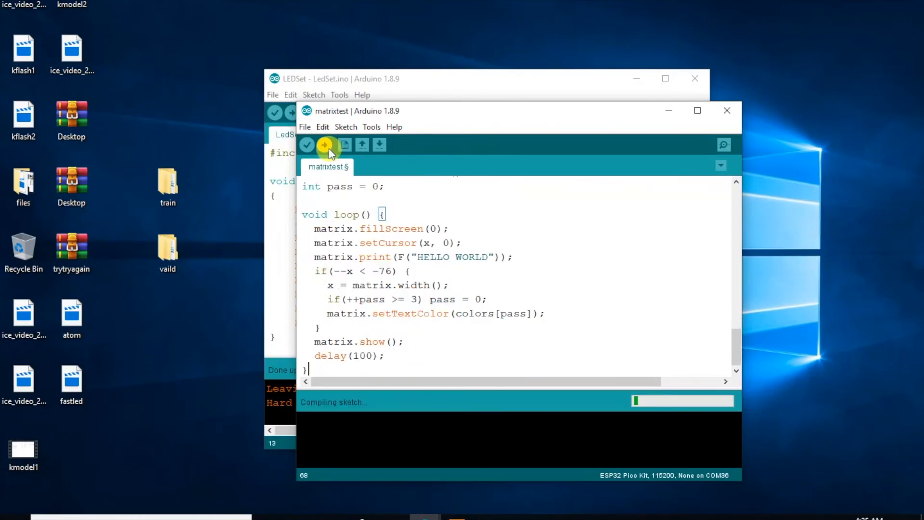